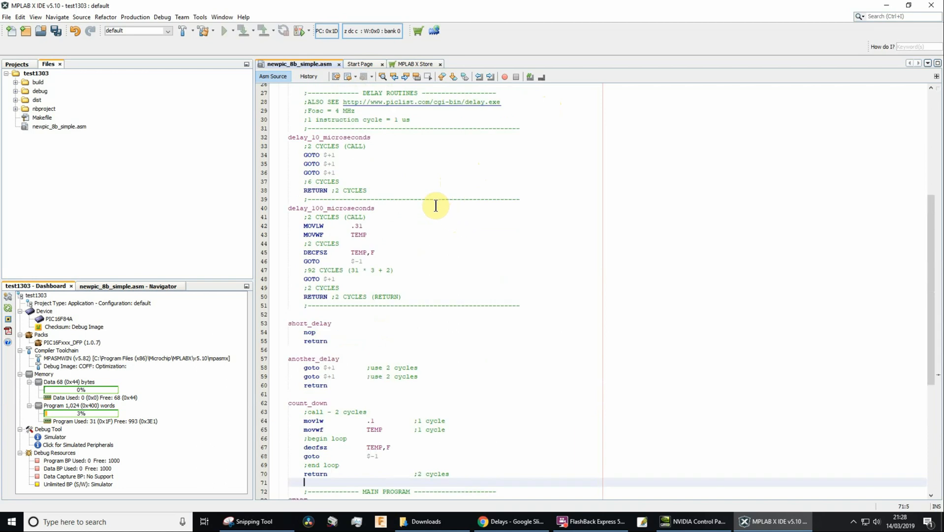
pyautogui.moveTo(391, 238)
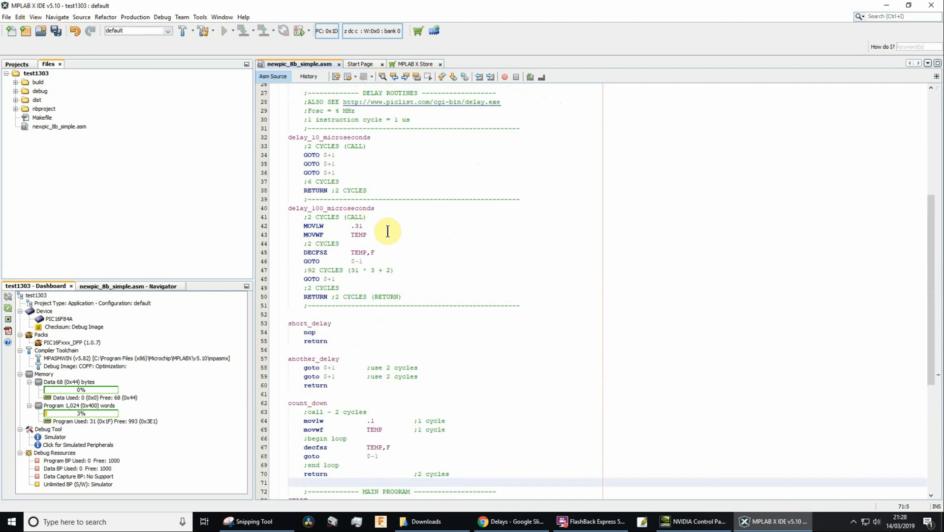
# Step: Review the EQU definitions and GOTO START, then bring START and its loop-forever line into view
pyautogui.click(304, 482)
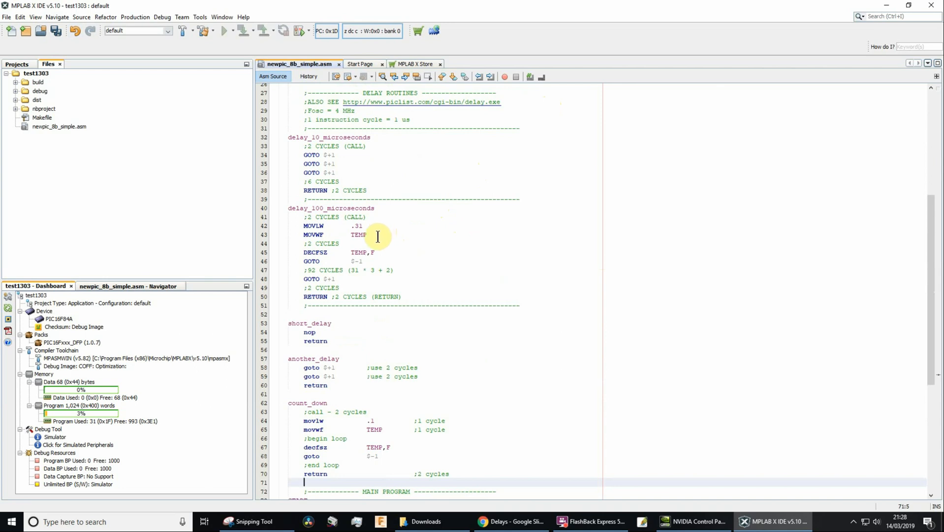
pyautogui.moveTo(414, 298)
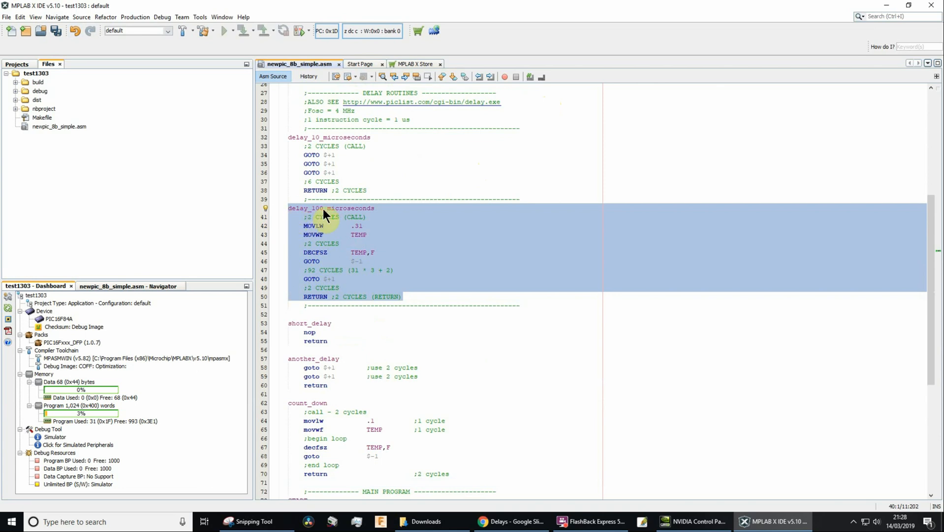
pyautogui.moveTo(356, 216)
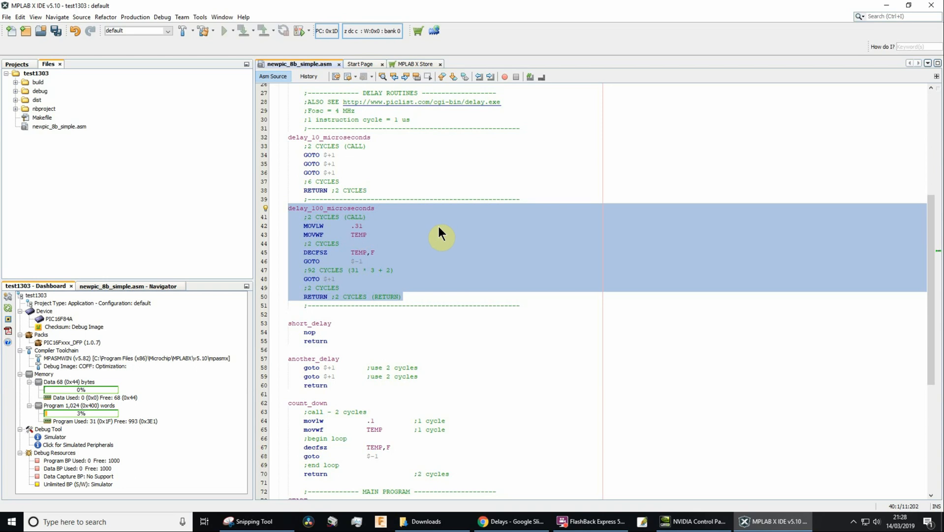
pyautogui.click(317, 252)
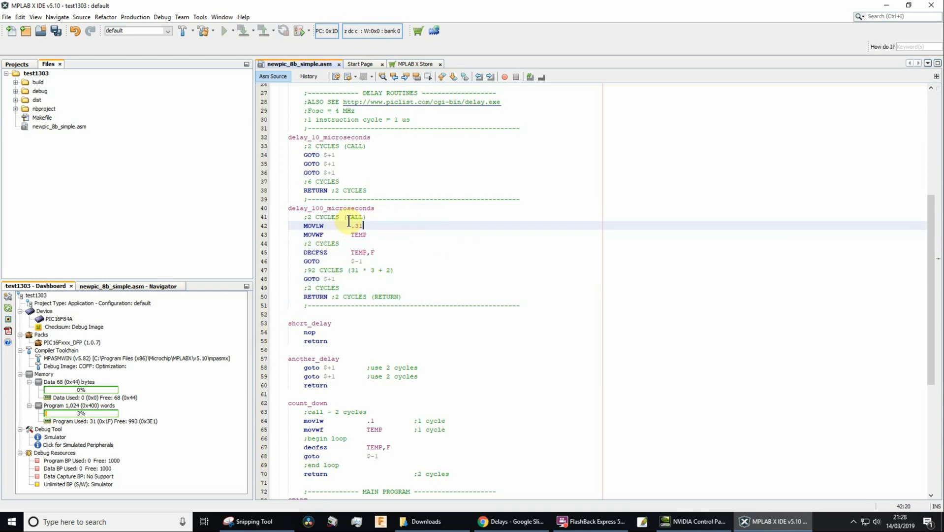
pyautogui.moveTo(331, 216)
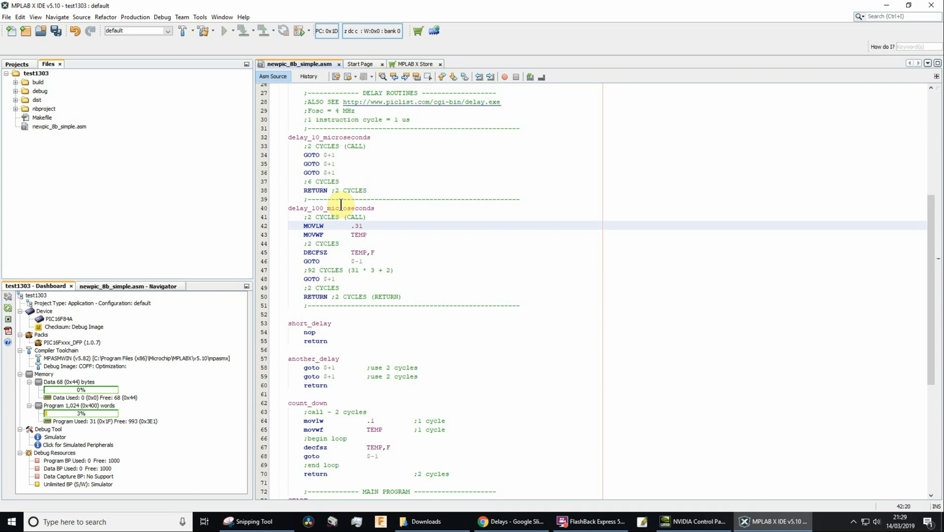
pyautogui.moveTo(425, 218)
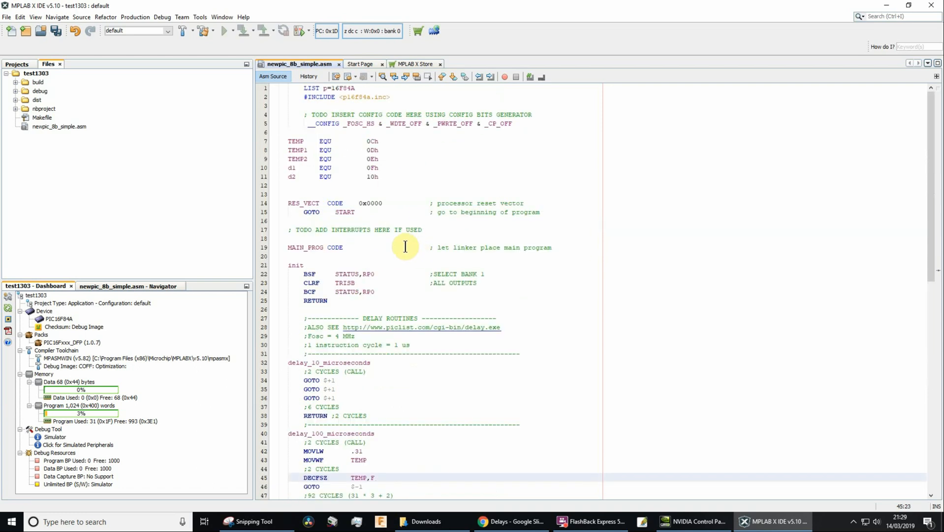
pyautogui.moveTo(415, 97)
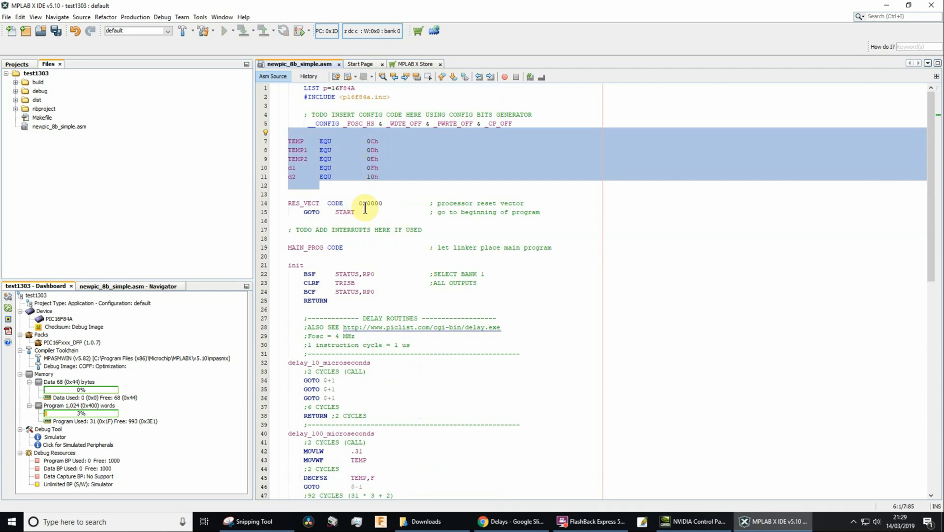
pyautogui.click(316, 212)
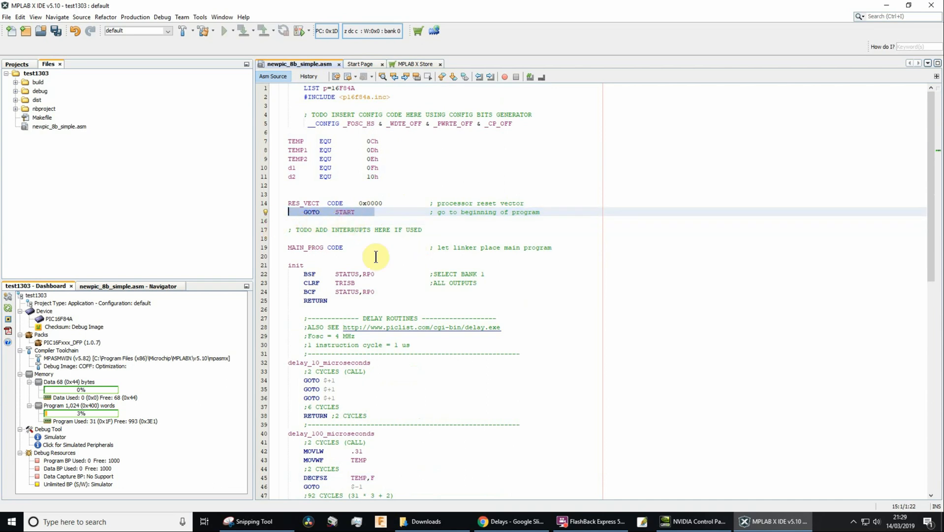
pyautogui.scroll(-3)
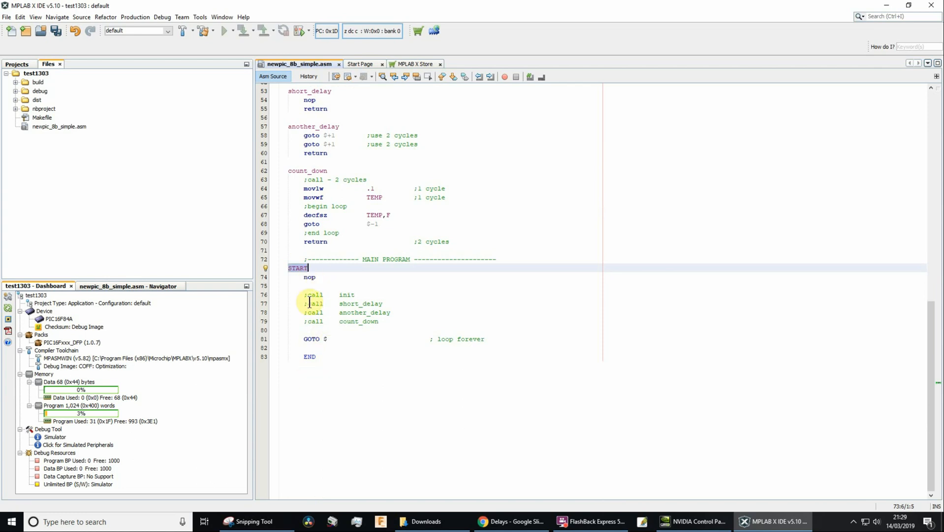
pyautogui.moveTo(304, 294); pyautogui.dragTo(379, 321)
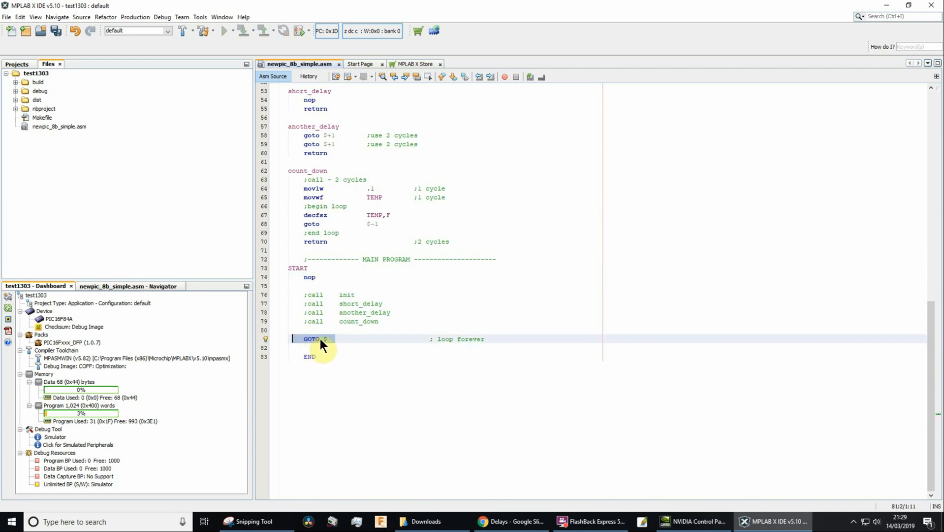
pyautogui.moveTo(329, 348)
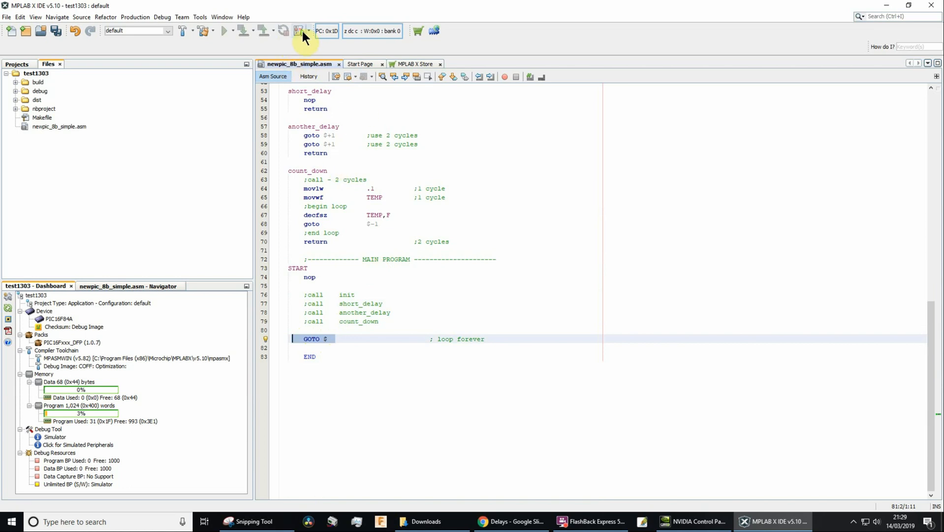
# Step: Build and debug the project in the simulator, with a breakpoint on START's nop (line 74)
pyautogui.click(299, 31)
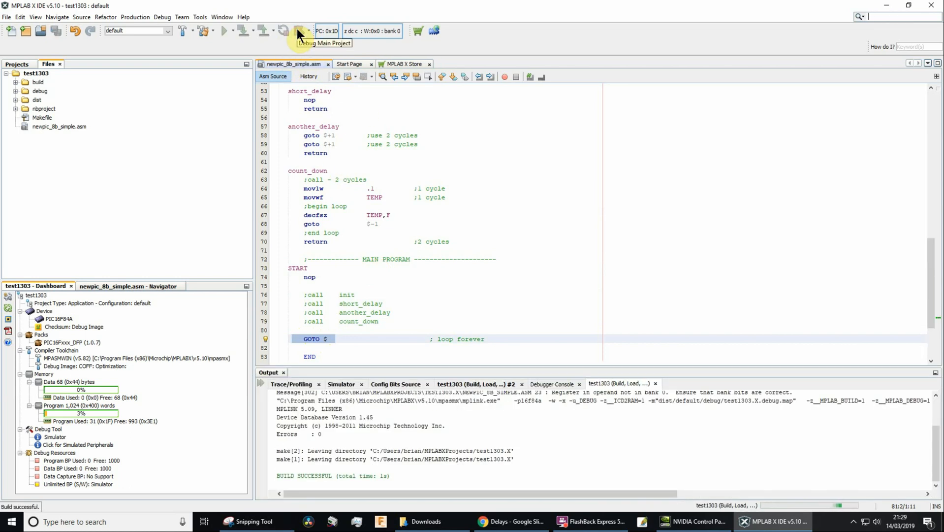
pyautogui.click(298, 30)
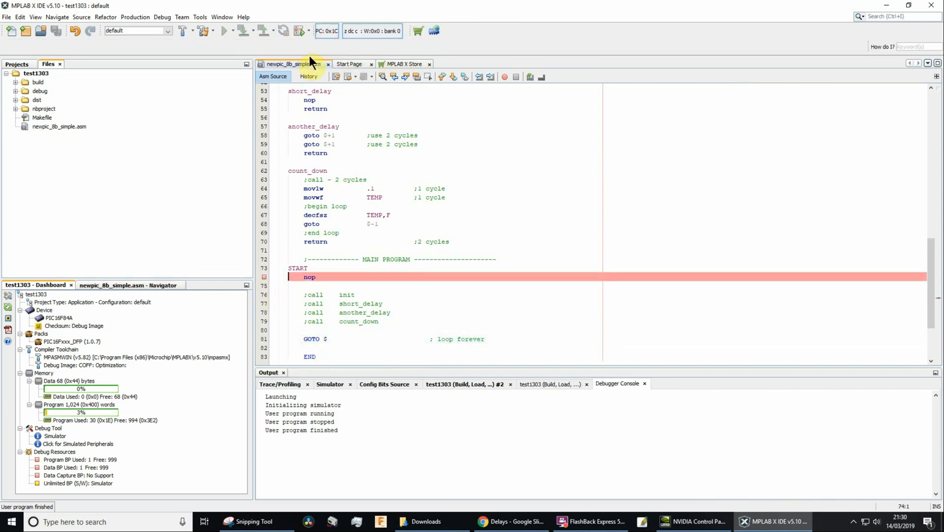
# Step: Open the Stopwatch via Window > Debugging, clear its log and reset the cycle count
pyautogui.click(221, 16)
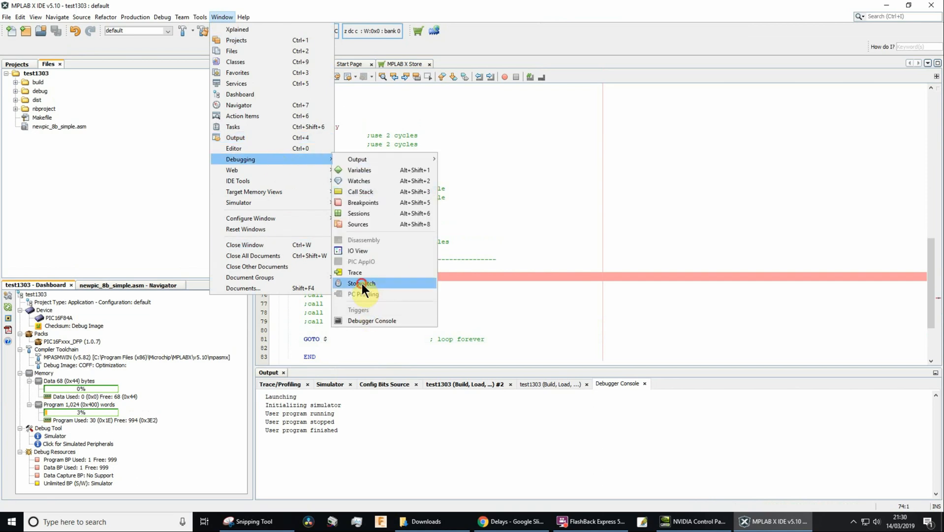
pyautogui.click(361, 283)
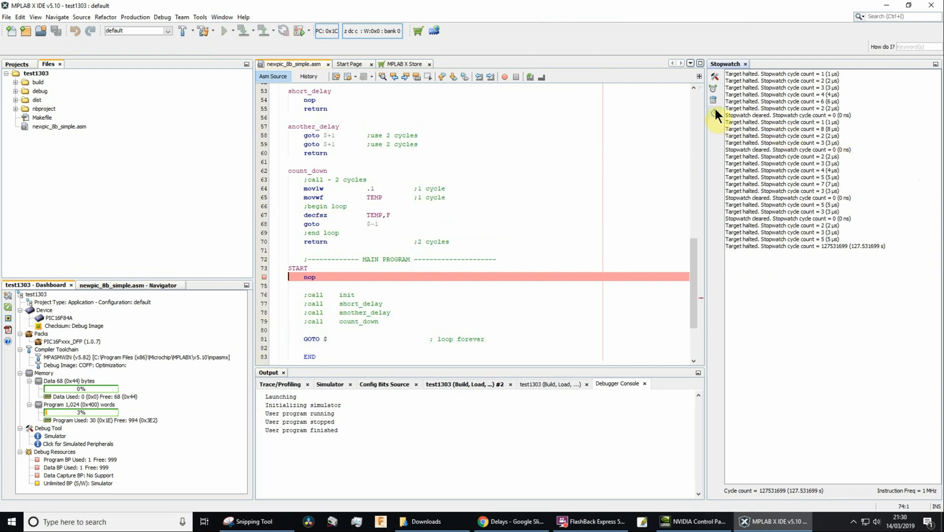
pyautogui.click(714, 100)
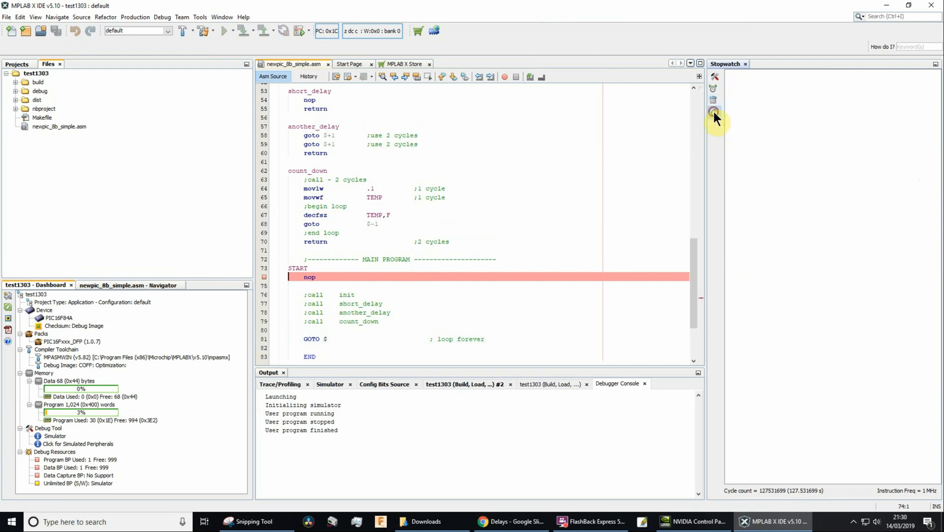
pyautogui.click(715, 113)
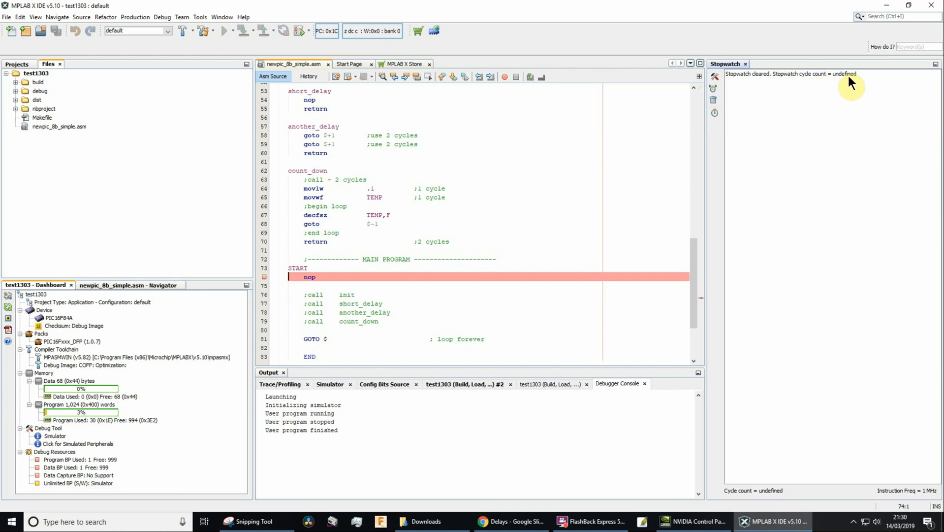
pyautogui.moveTo(837, 81)
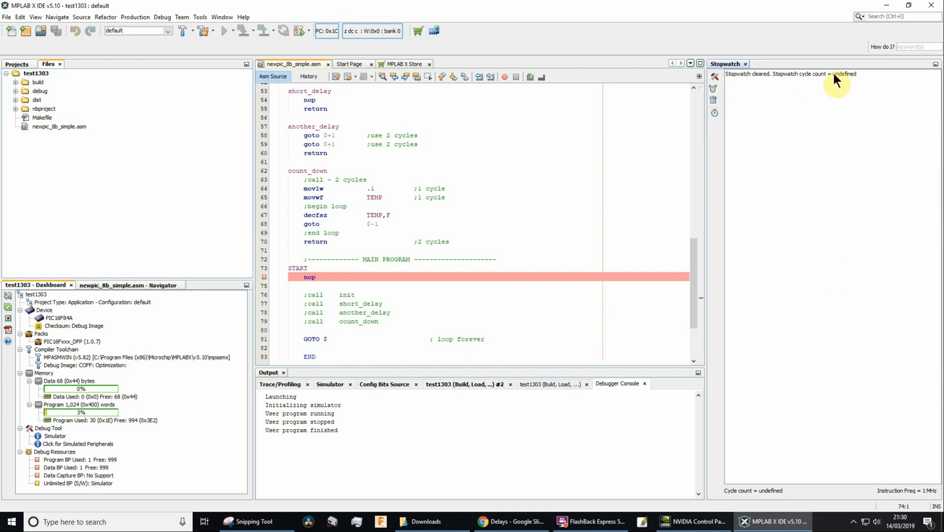
pyautogui.moveTo(842, 81)
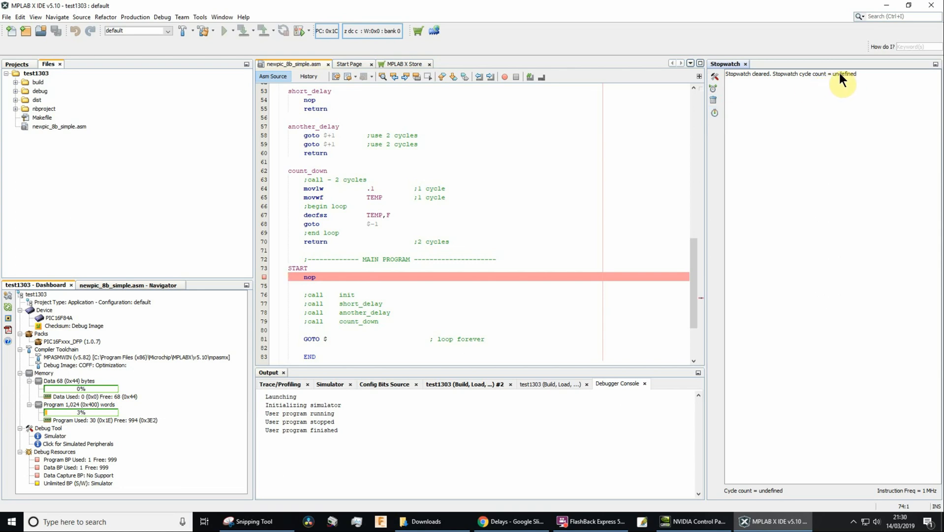
pyautogui.moveTo(313, 54)
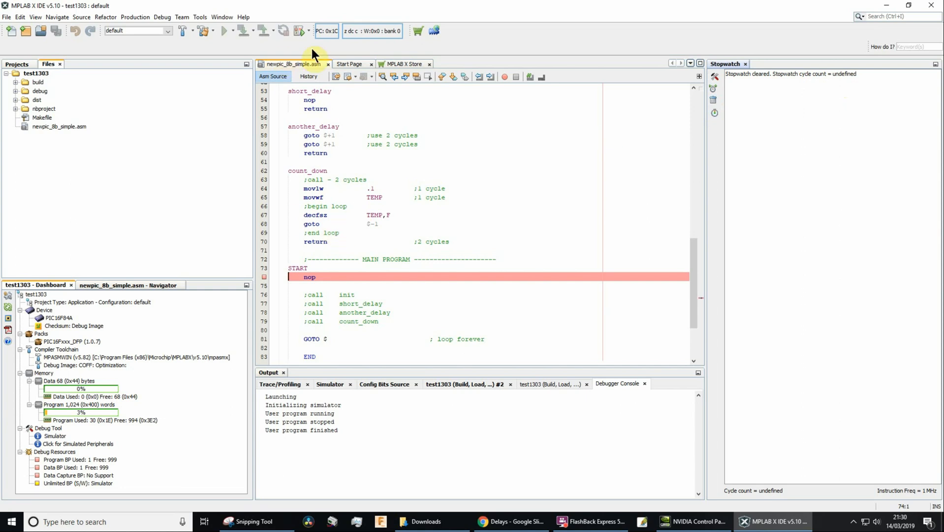
# Step: Run Debug Main Project again to halt at the line-74 nop, stopwatch showing 2 cycles
pyautogui.click(300, 31)
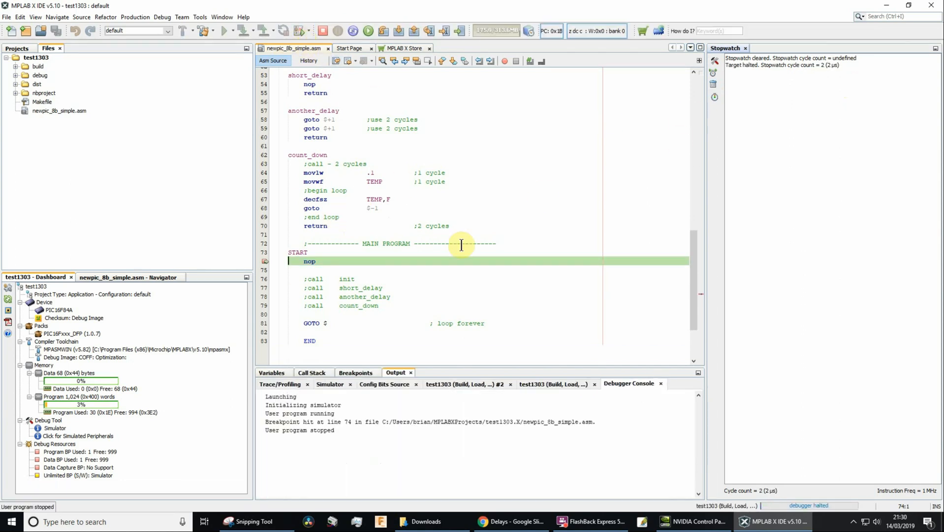
pyautogui.moveTo(772, 71)
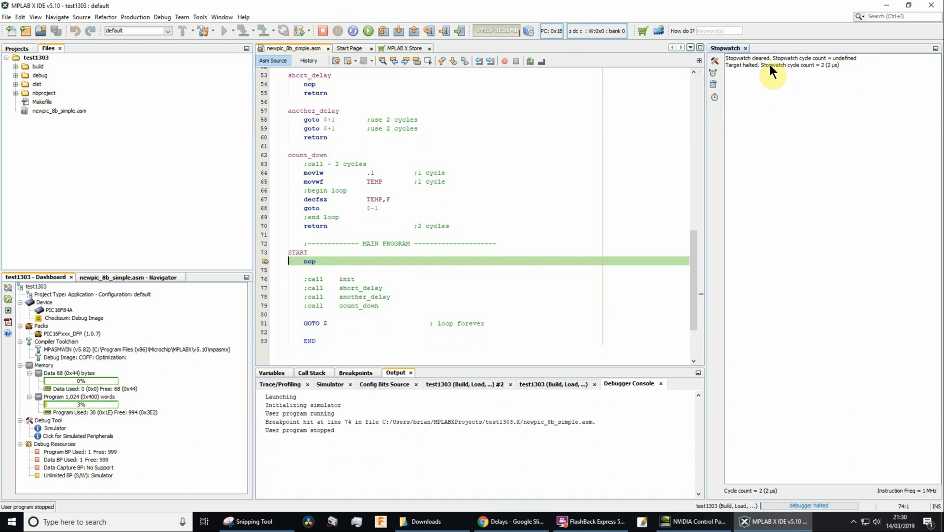
pyautogui.moveTo(792, 72)
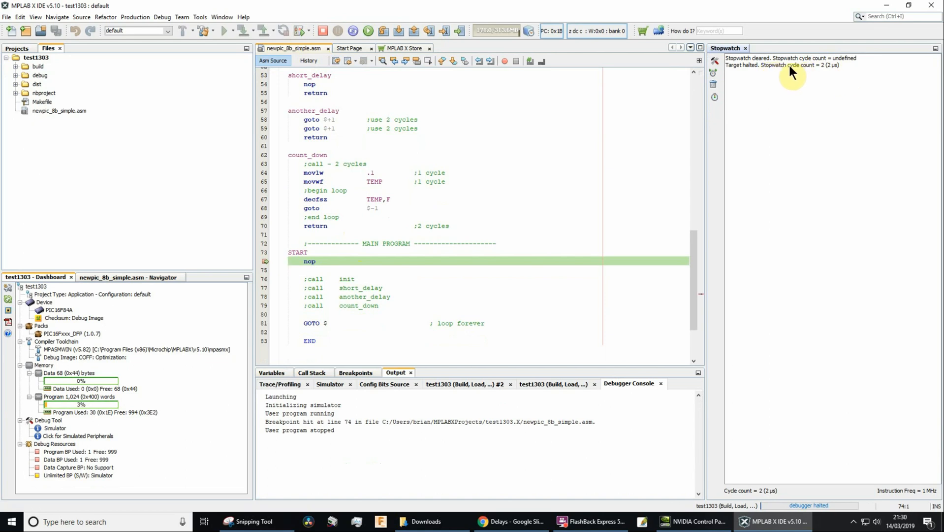
pyautogui.moveTo(825, 73)
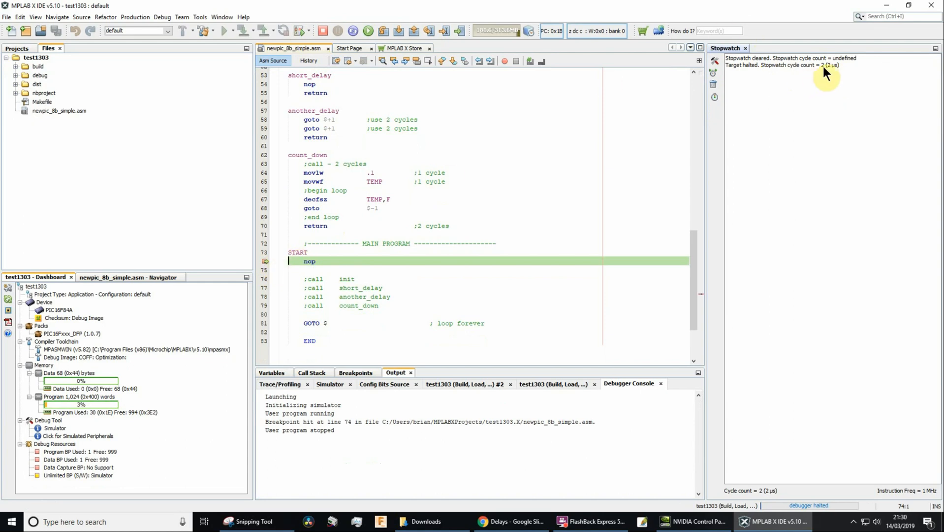
pyautogui.moveTo(549, 289)
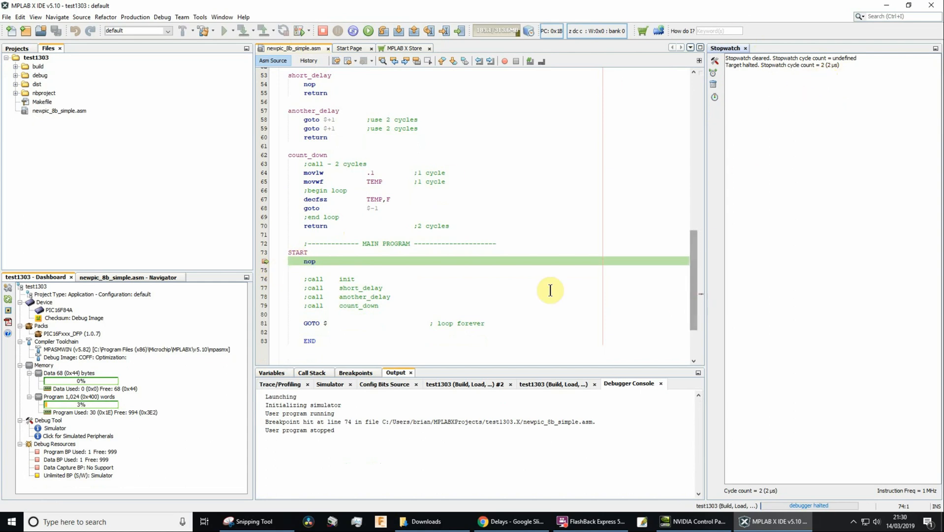
pyautogui.moveTo(693, 250)
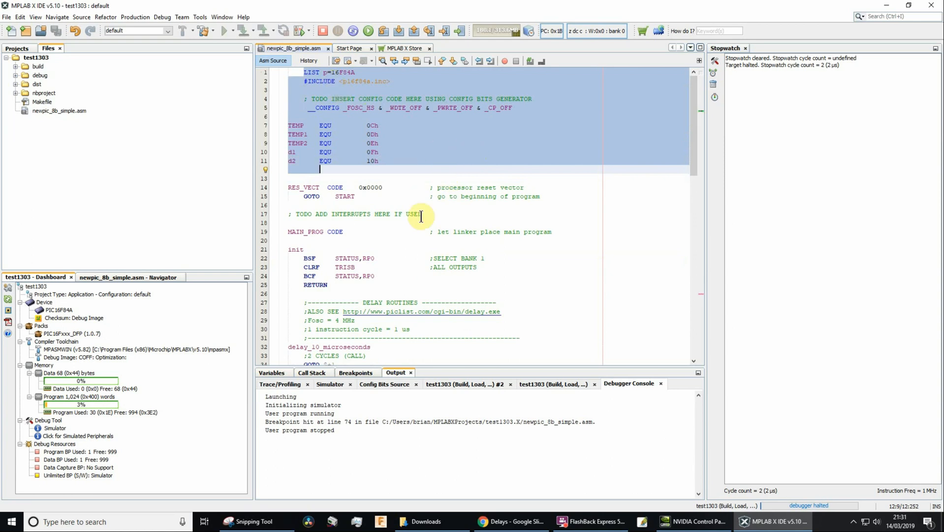
pyautogui.moveTo(328, 128)
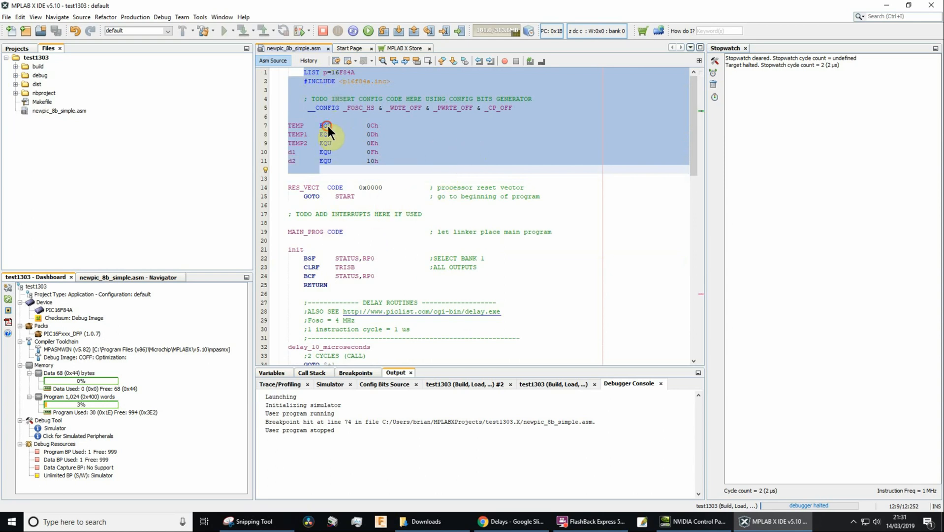
pyautogui.moveTo(349, 199)
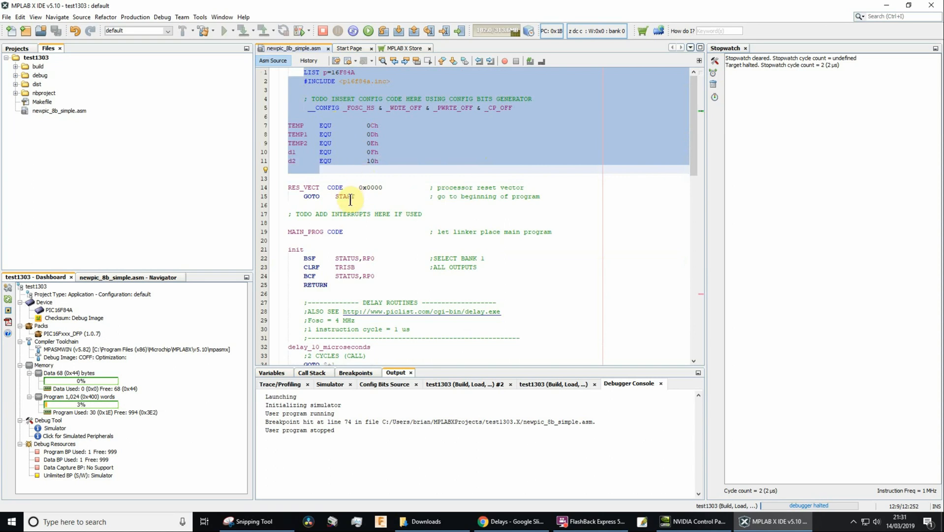
pyautogui.click(307, 197)
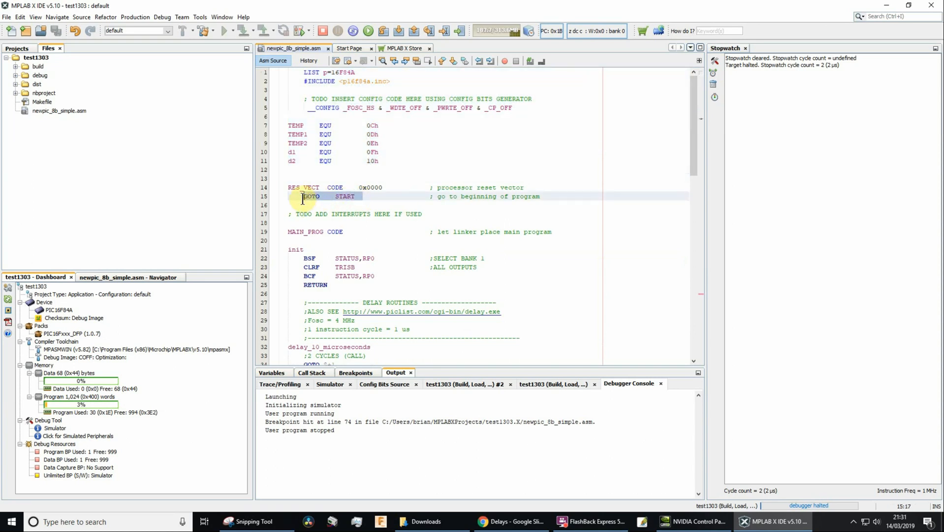
pyautogui.moveTo(307, 204)
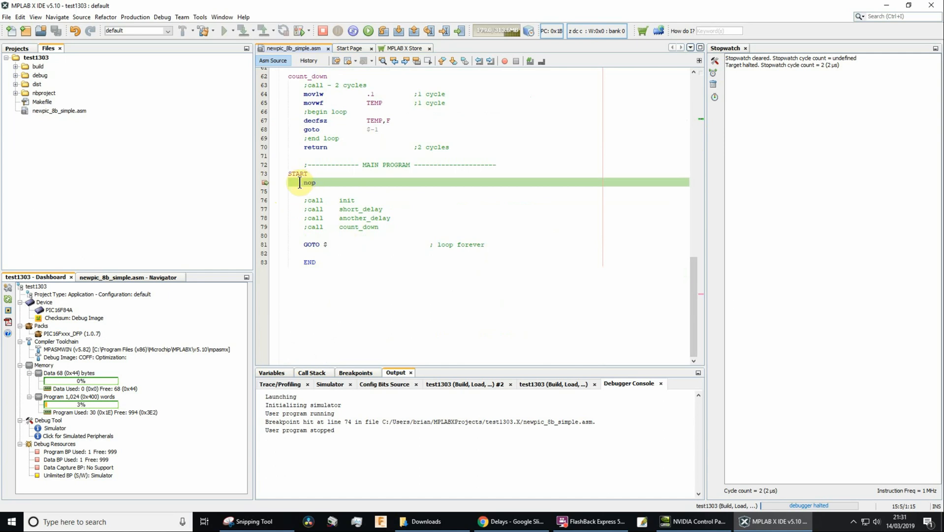
pyautogui.moveTo(309, 182)
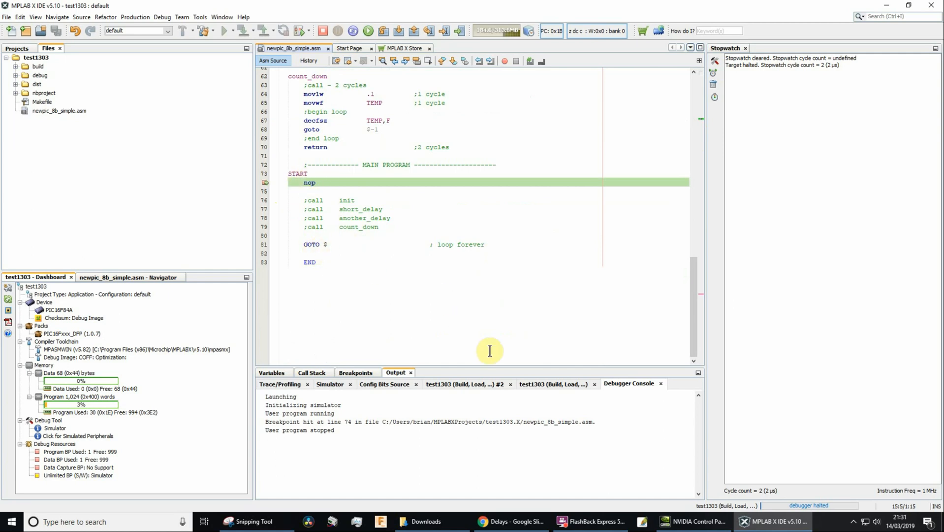
# Step: Step over the GOTO $ loop line, logging rising stopwatch counts before ending the session
pyautogui.click(367, 30)
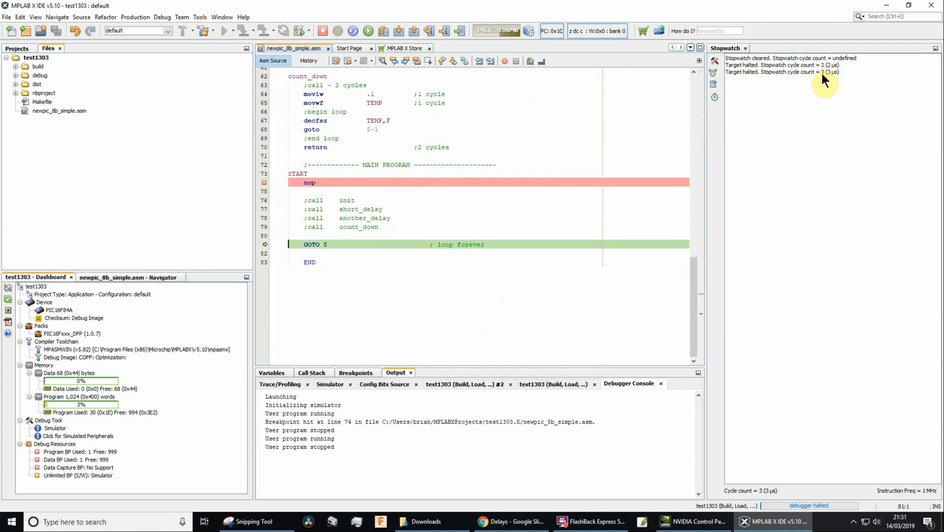
pyautogui.moveTo(702, 105)
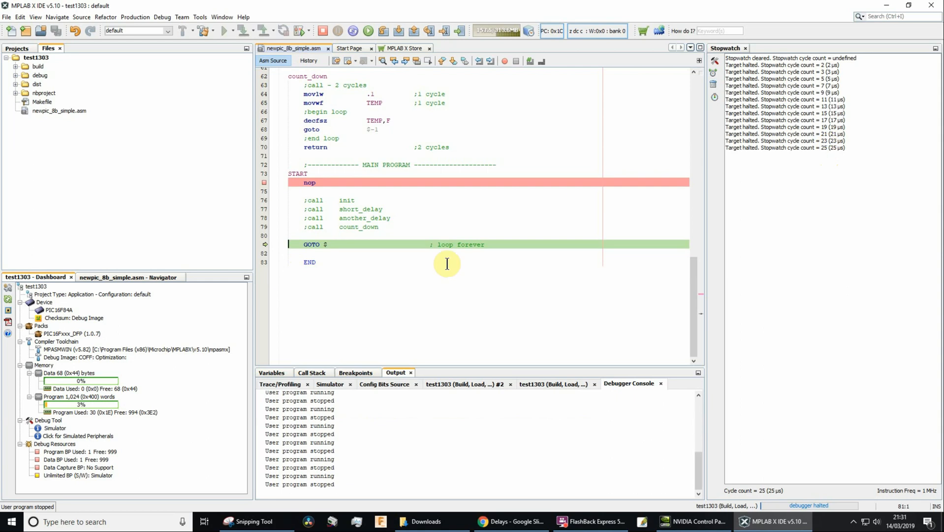
pyautogui.moveTo(338, 148)
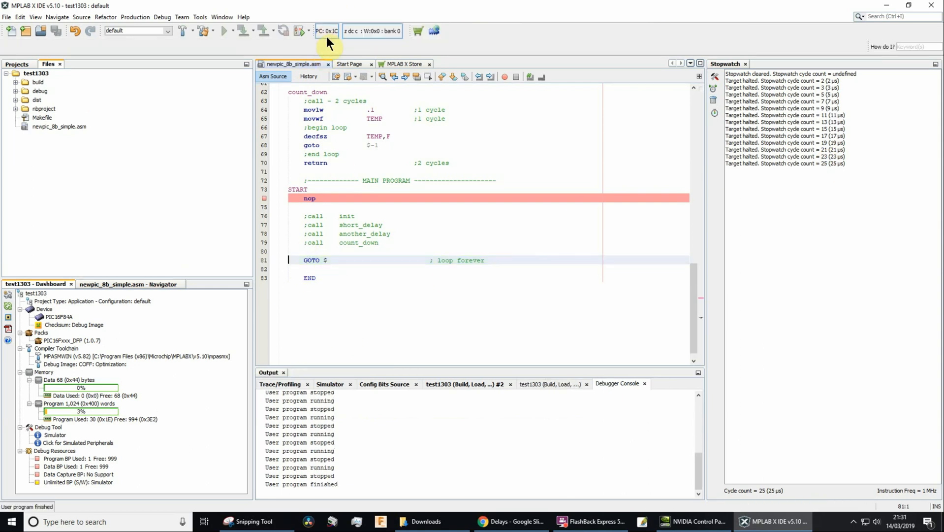
pyautogui.moveTo(264, 203)
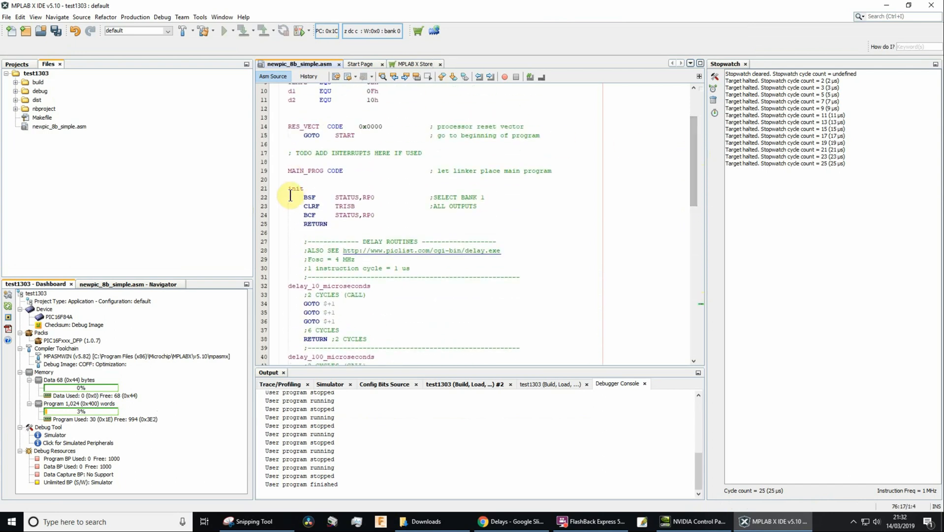
pyautogui.moveTo(294, 188); pyautogui.dragTo(329, 224)
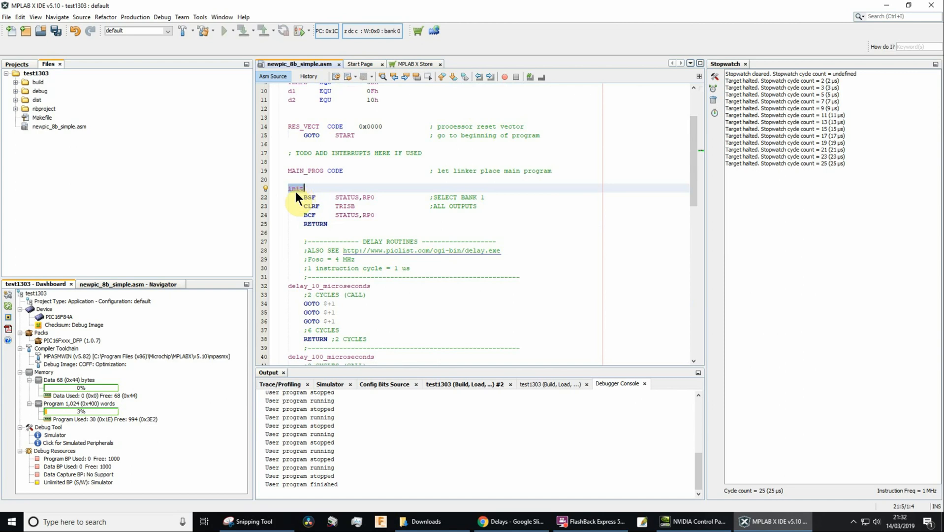
pyautogui.click(310, 196)
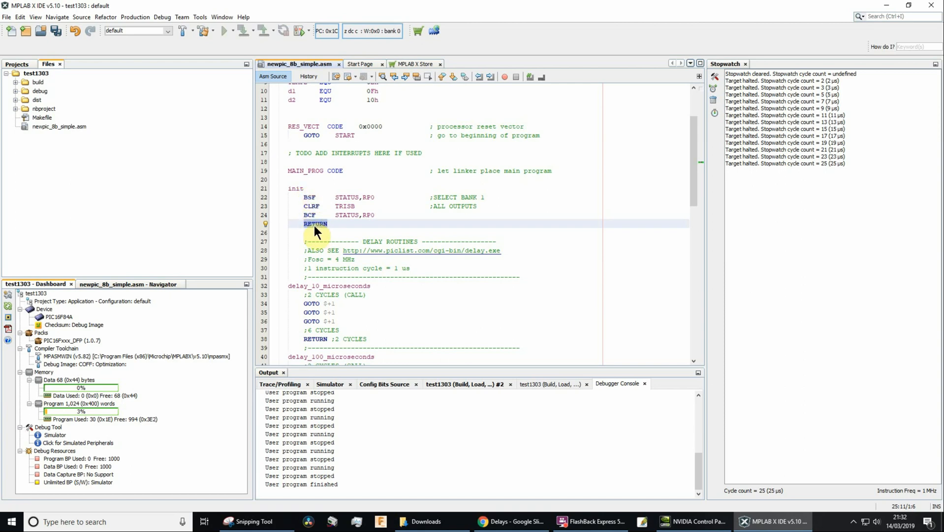
pyautogui.moveTo(319, 231)
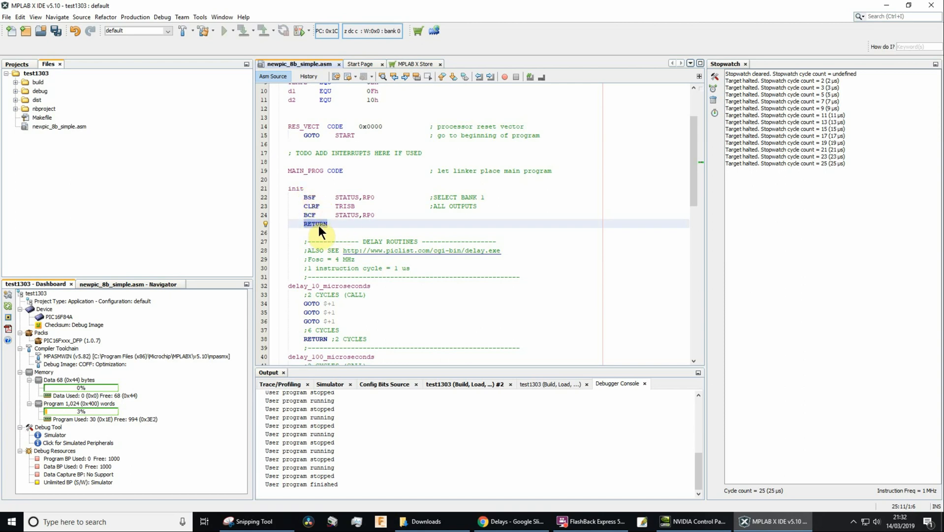
# Step: Uncomment 'call init', breakpoint it at line 76, and relaunch Debug Main Project
pyautogui.scroll(-3)
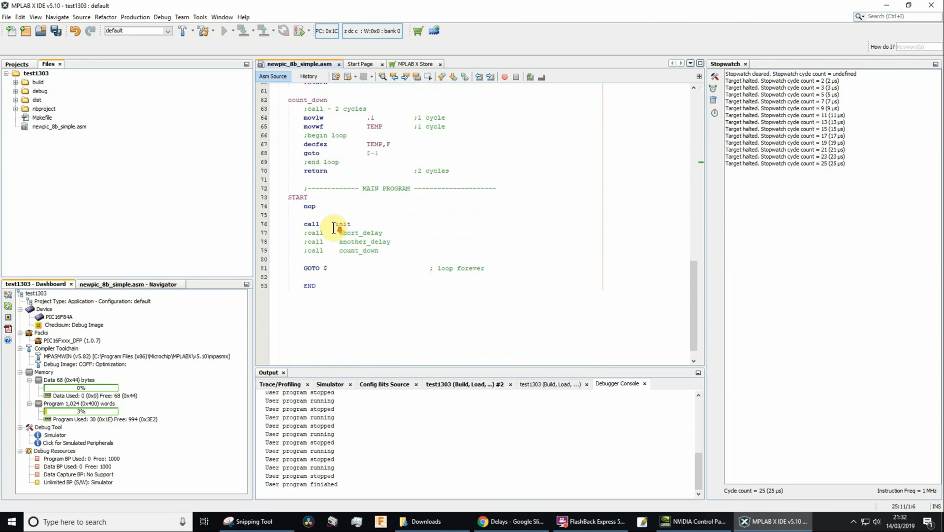
pyautogui.moveTo(325, 147)
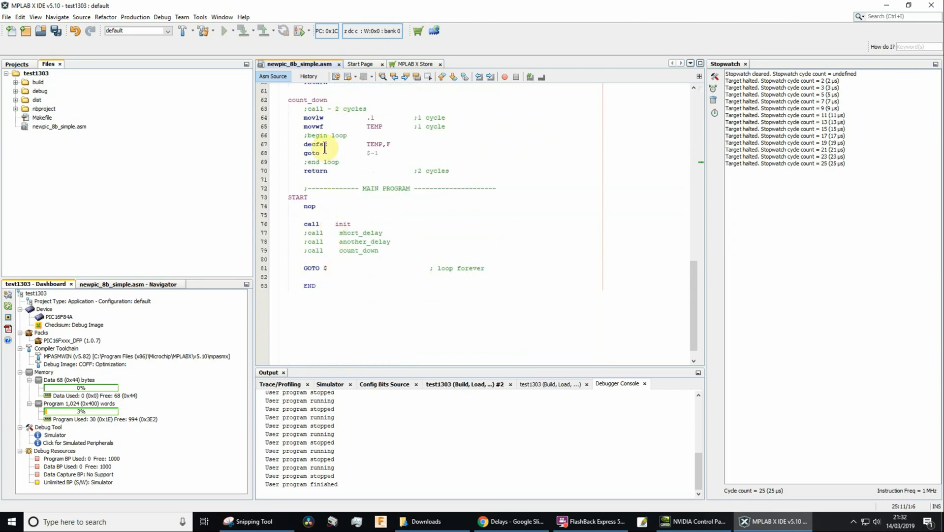
pyautogui.click(264, 223)
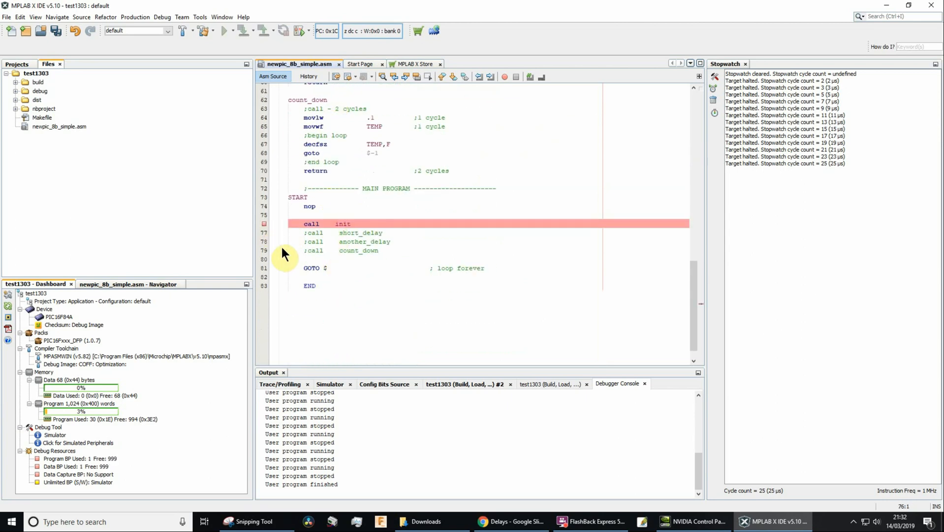
pyautogui.click(300, 30)
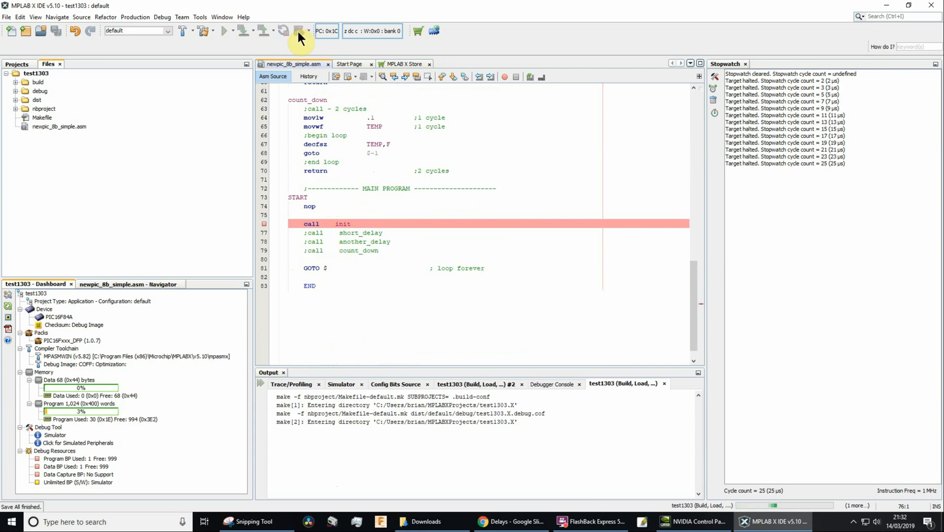
# Step: Run the rebuilt program to the line-76 call init breakpoint and check the 3 µs stopwatch
pyautogui.click(299, 30)
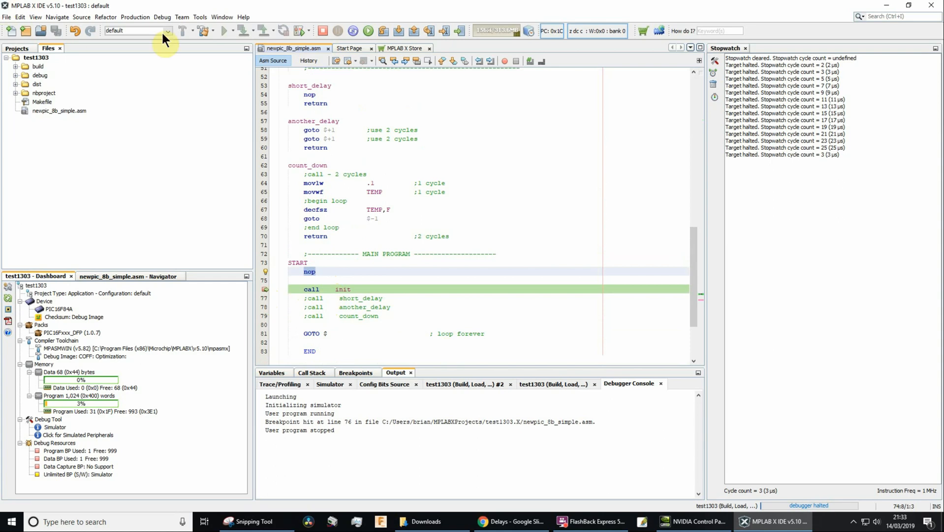
pyautogui.click(161, 17)
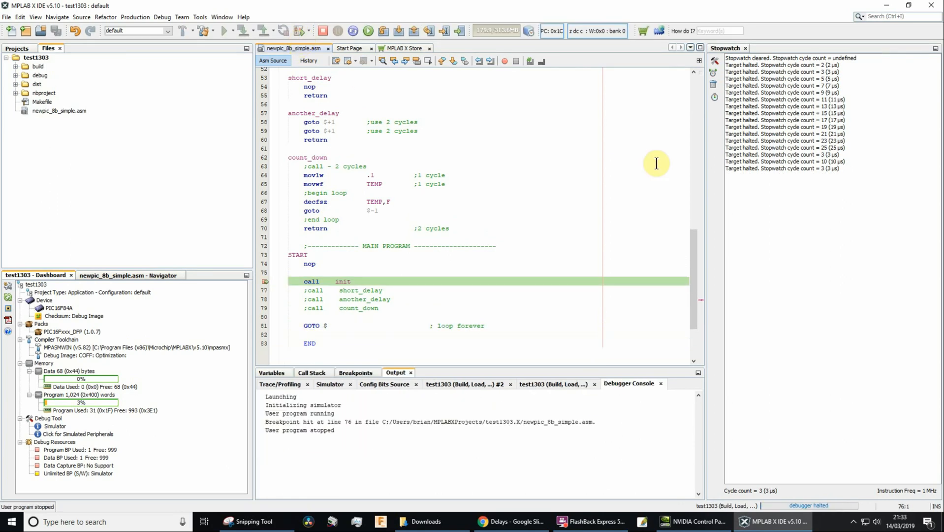
pyautogui.moveTo(820, 182)
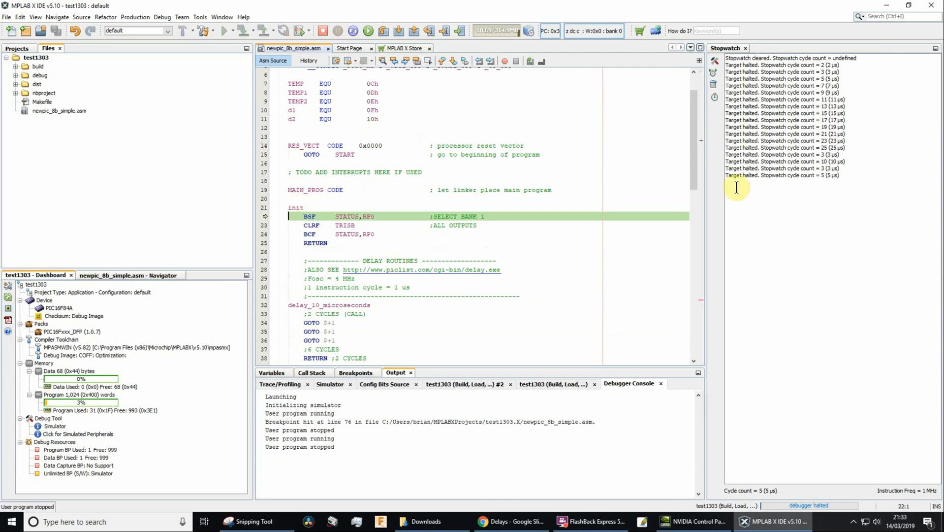
pyautogui.moveTo(827, 183)
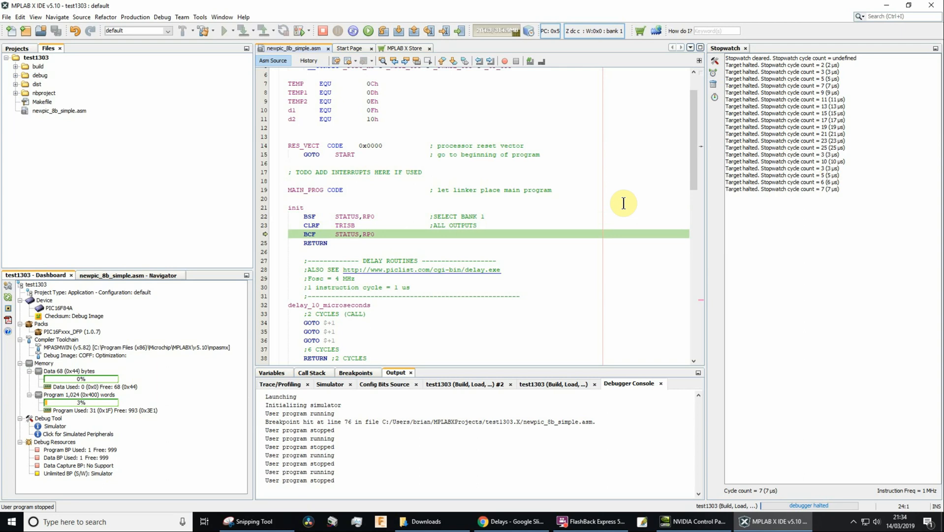
# Step: Step Into through init's BSF, CLRF and BCF to RETURN, stopwatch reaching 8 µs
pyautogui.click(381, 30)
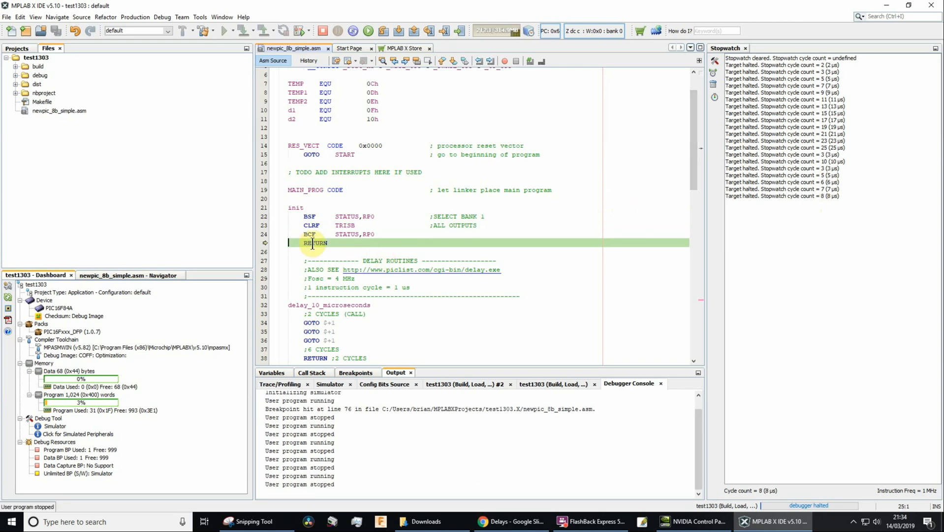
pyautogui.moveTo(332, 248)
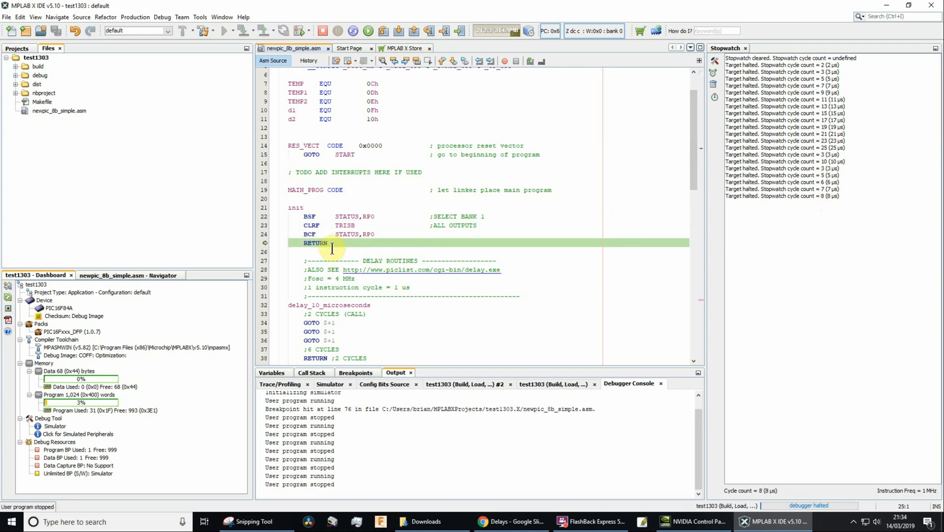